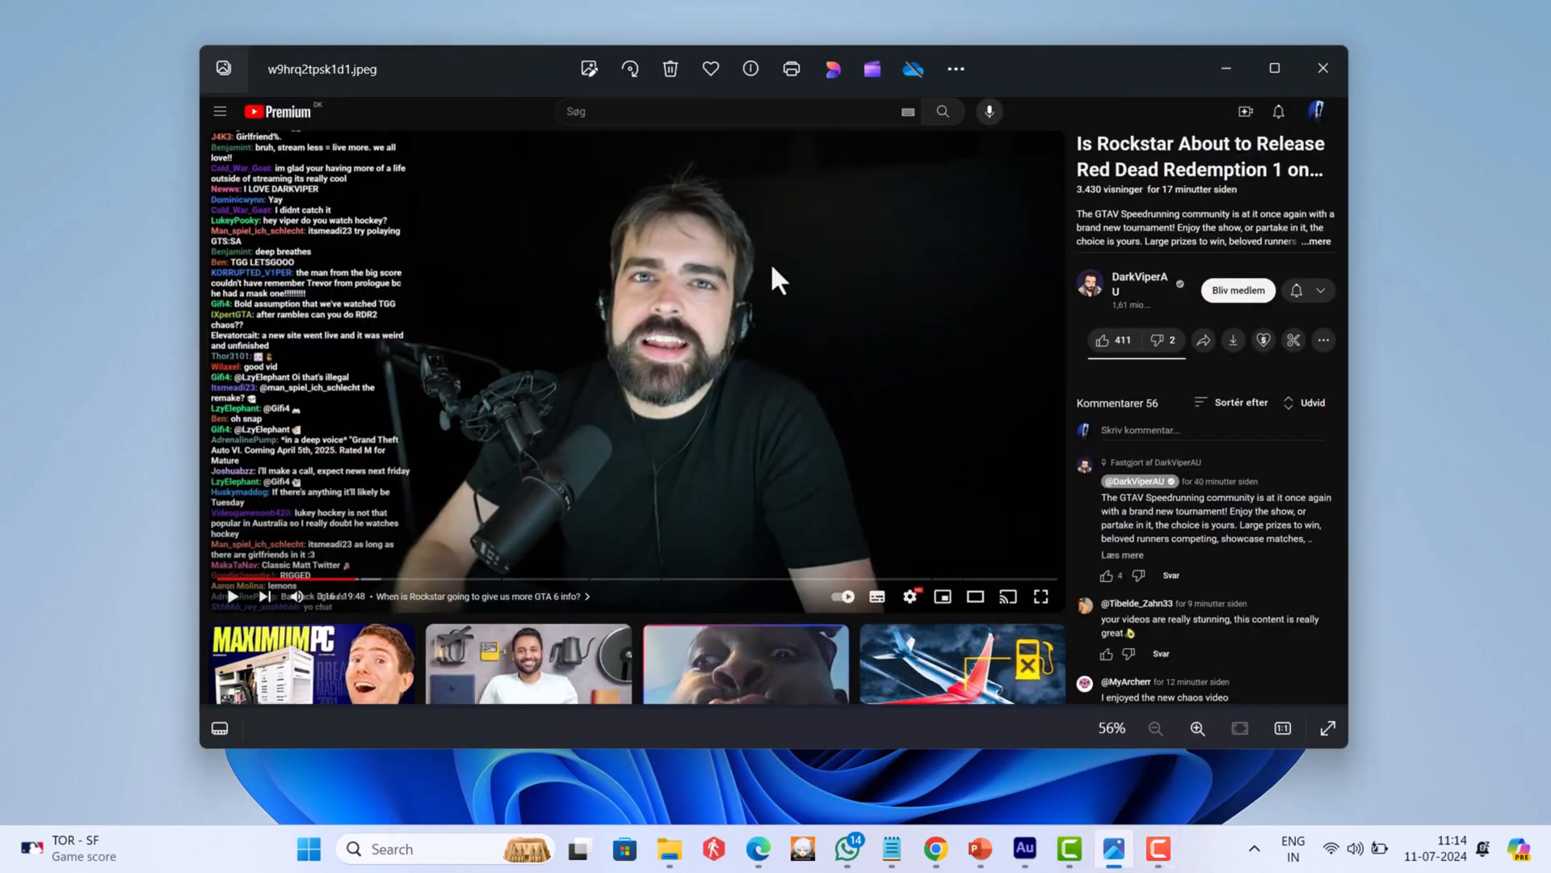
mouse_move(1182, 176)
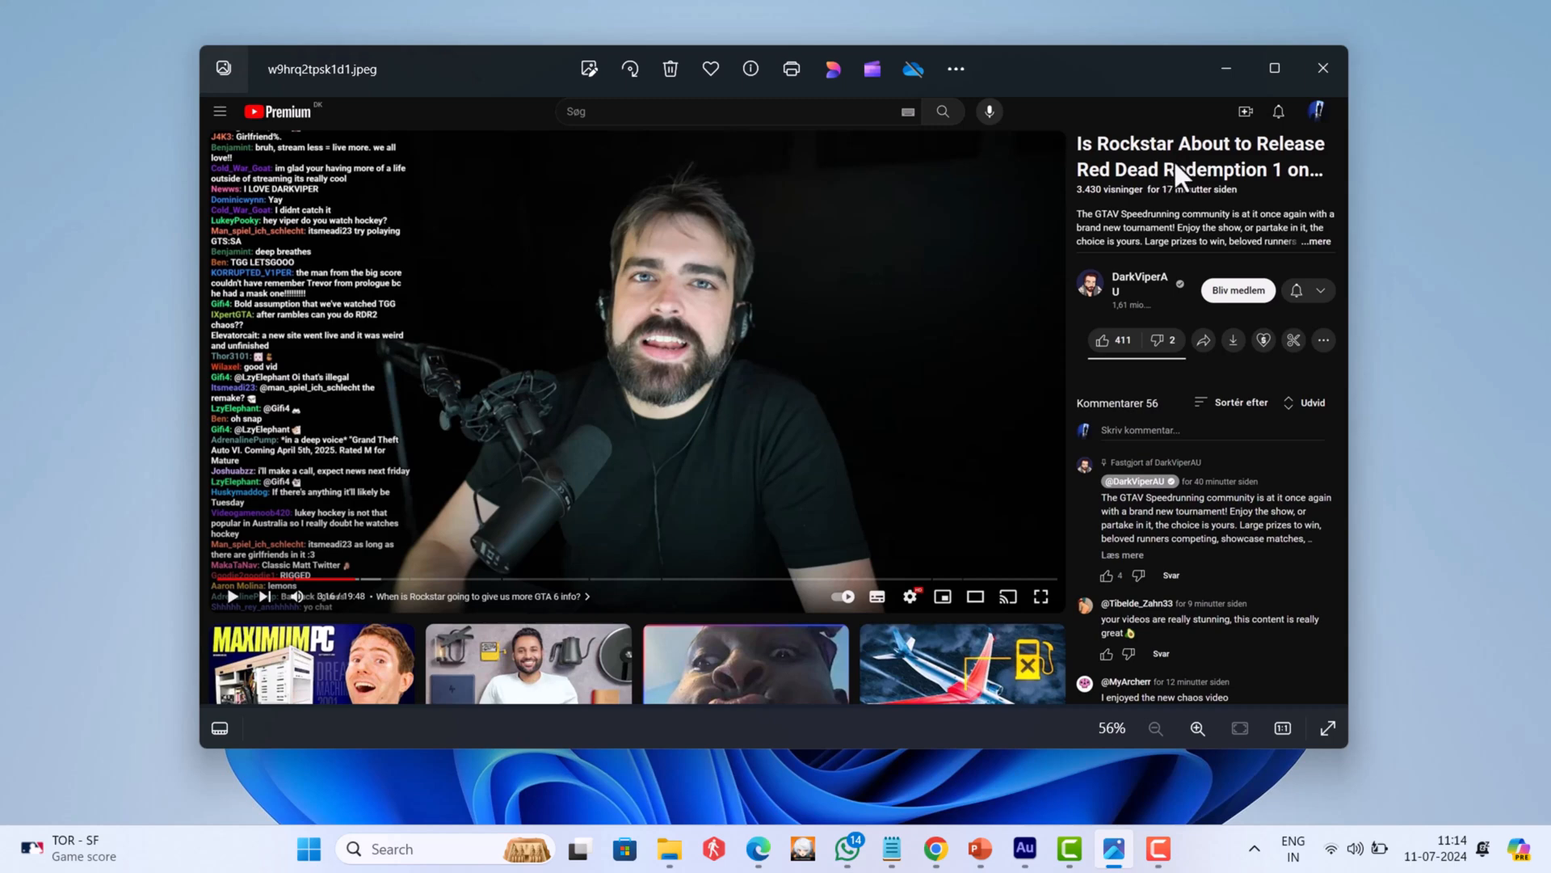
mouse_move(1234, 527)
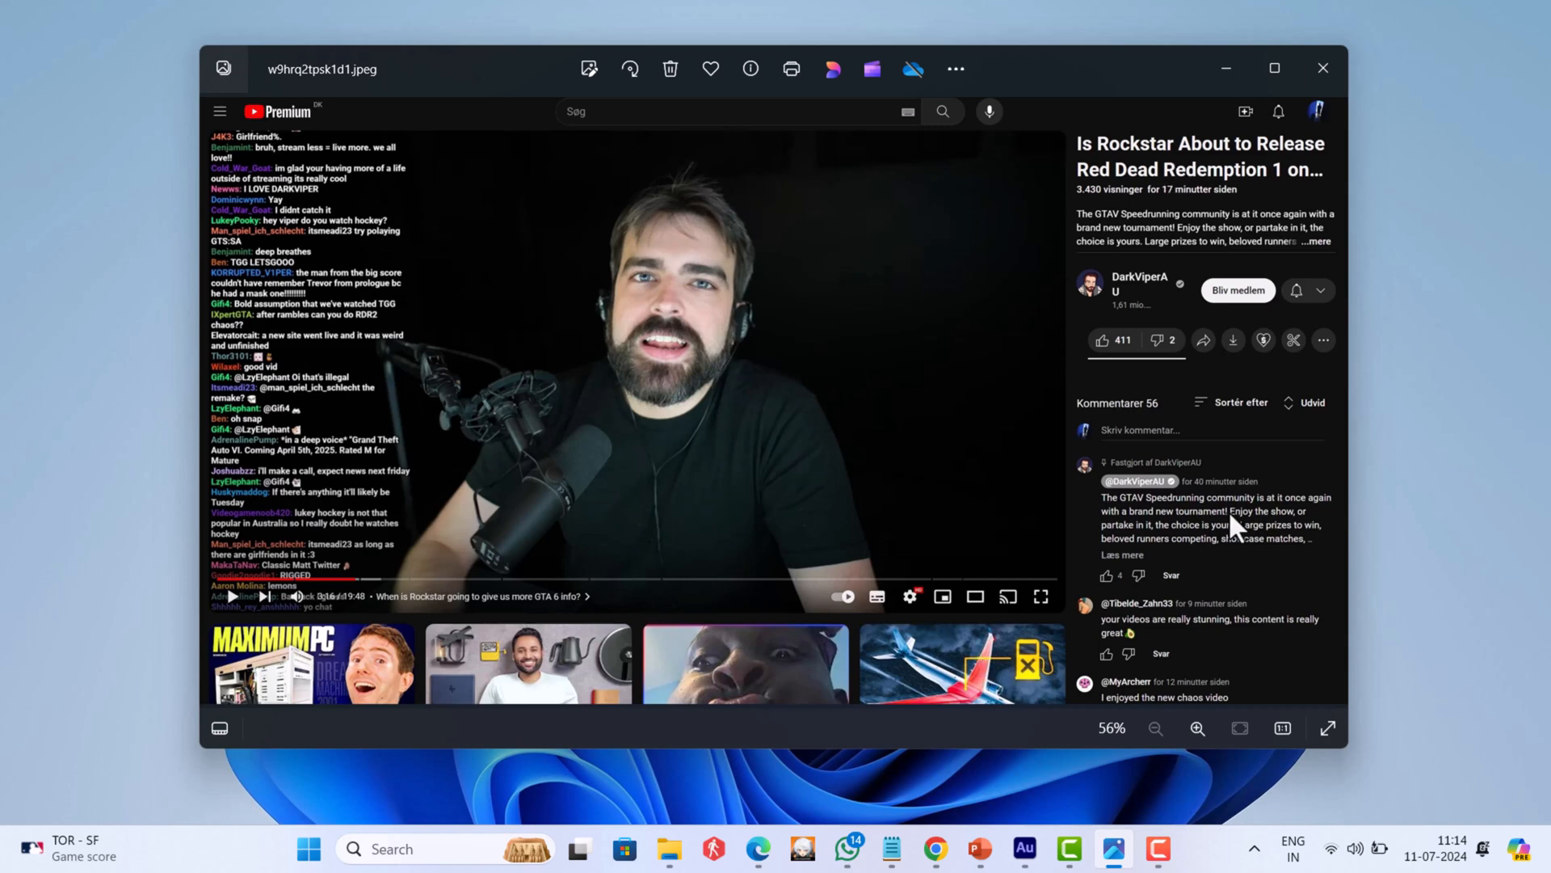
mouse_move(1227, 564)
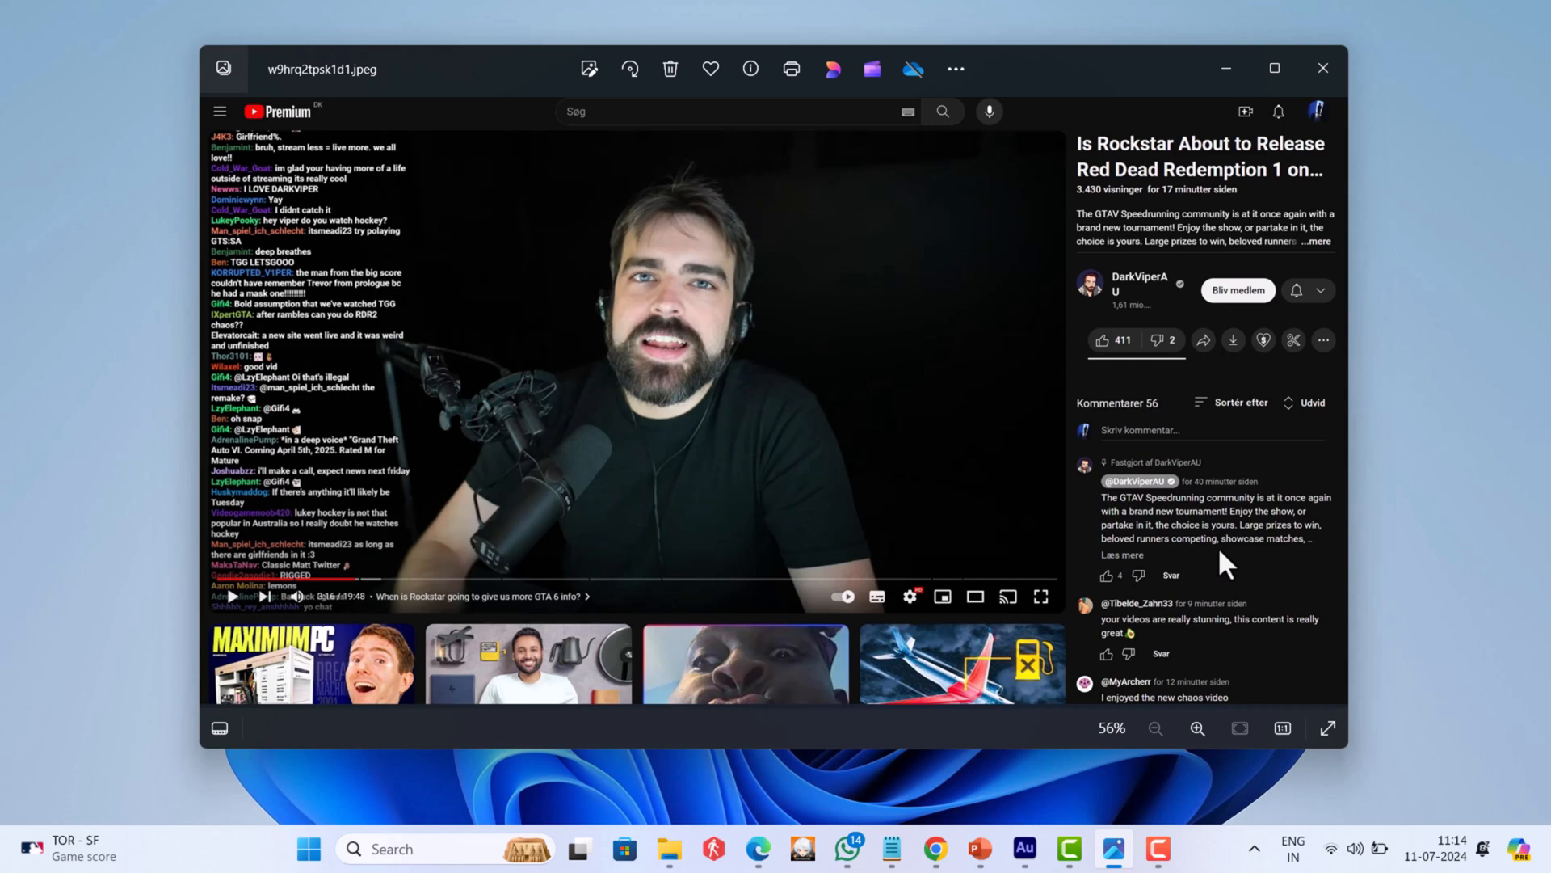
mouse_move(1158, 14)
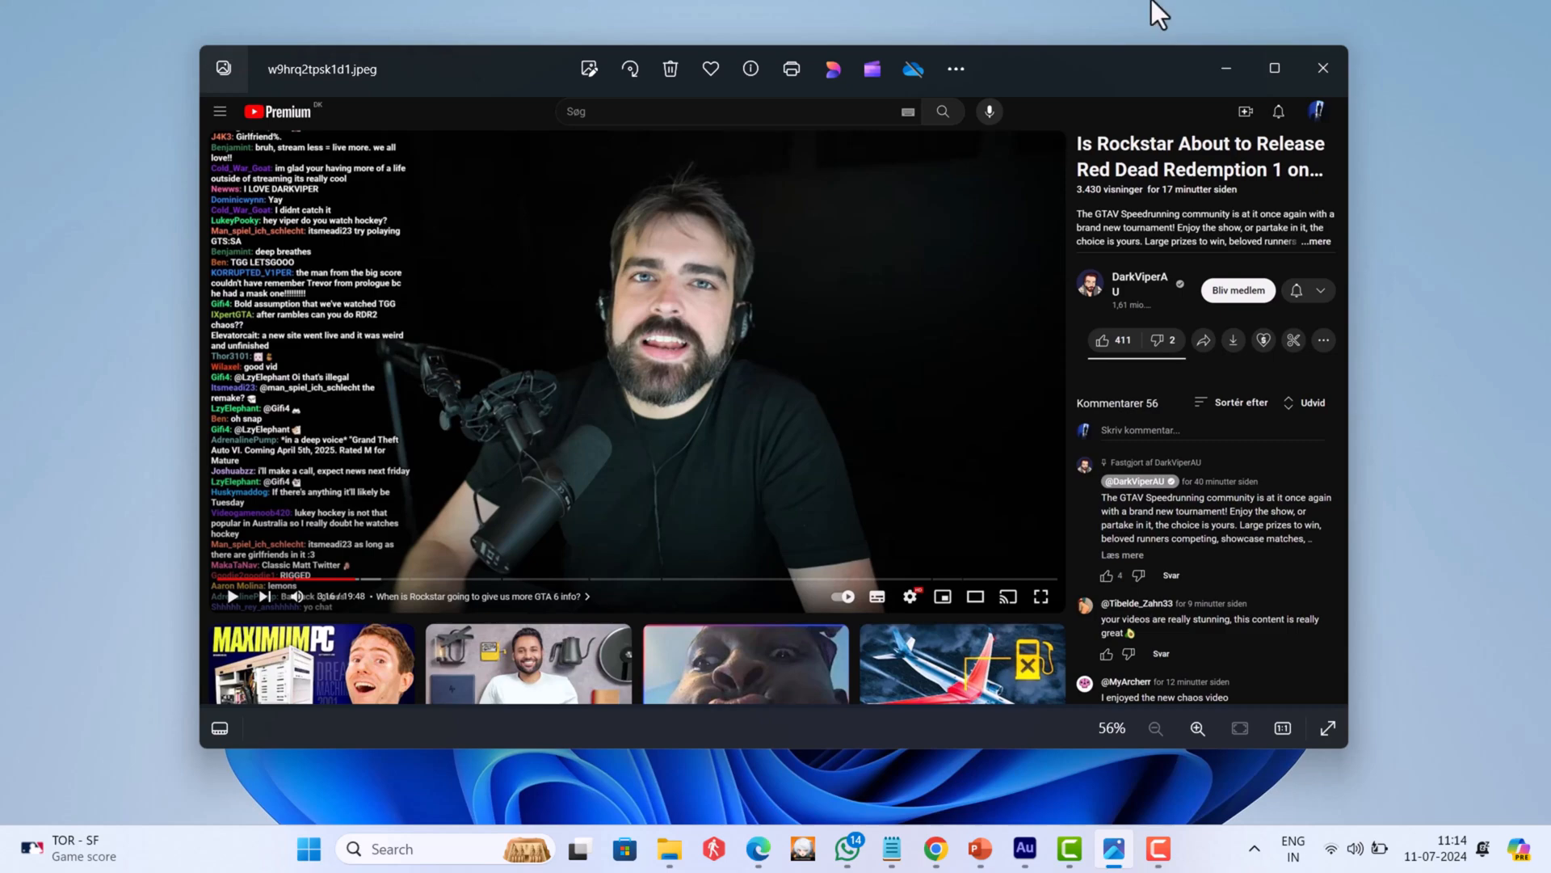
Open youtube.com in a new Edge tab and scroll its experimental-features page
click(1322, 70)
text(y)
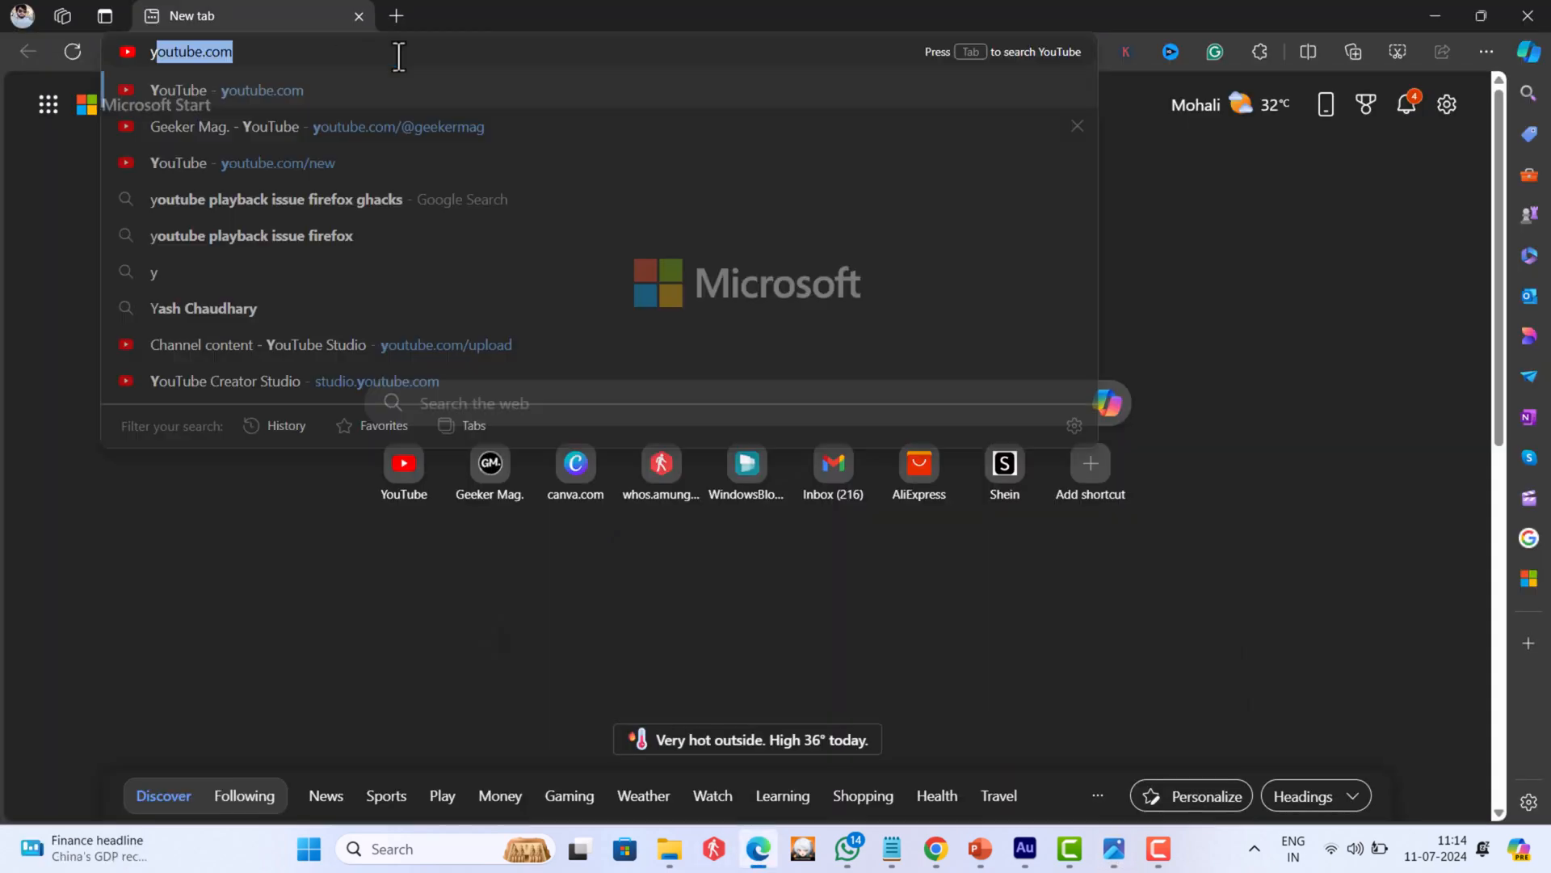
click(277, 162)
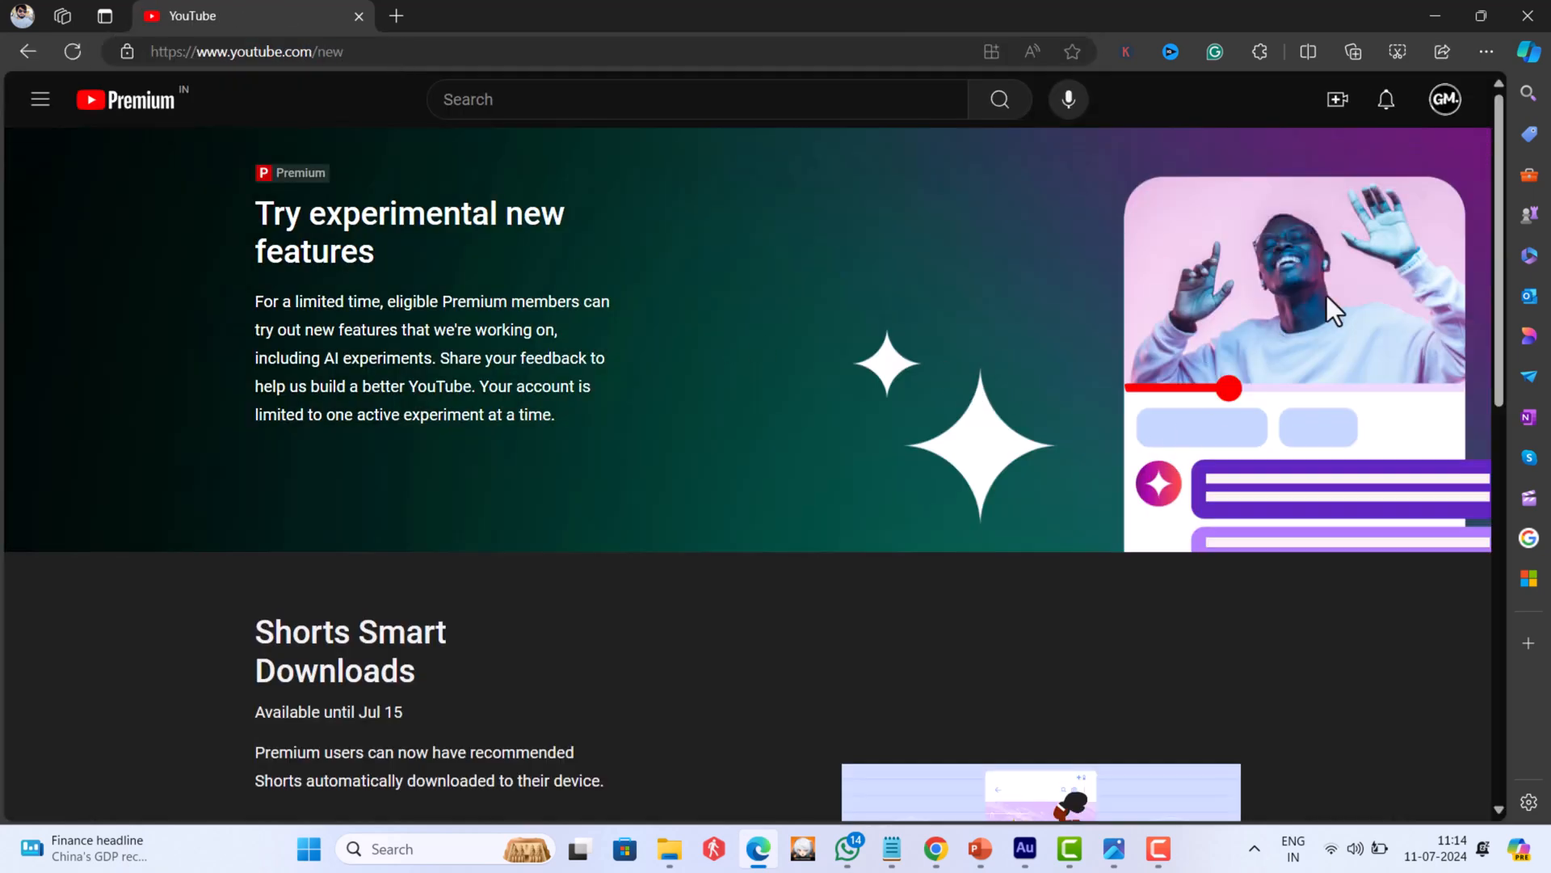
scroll(down, 3)
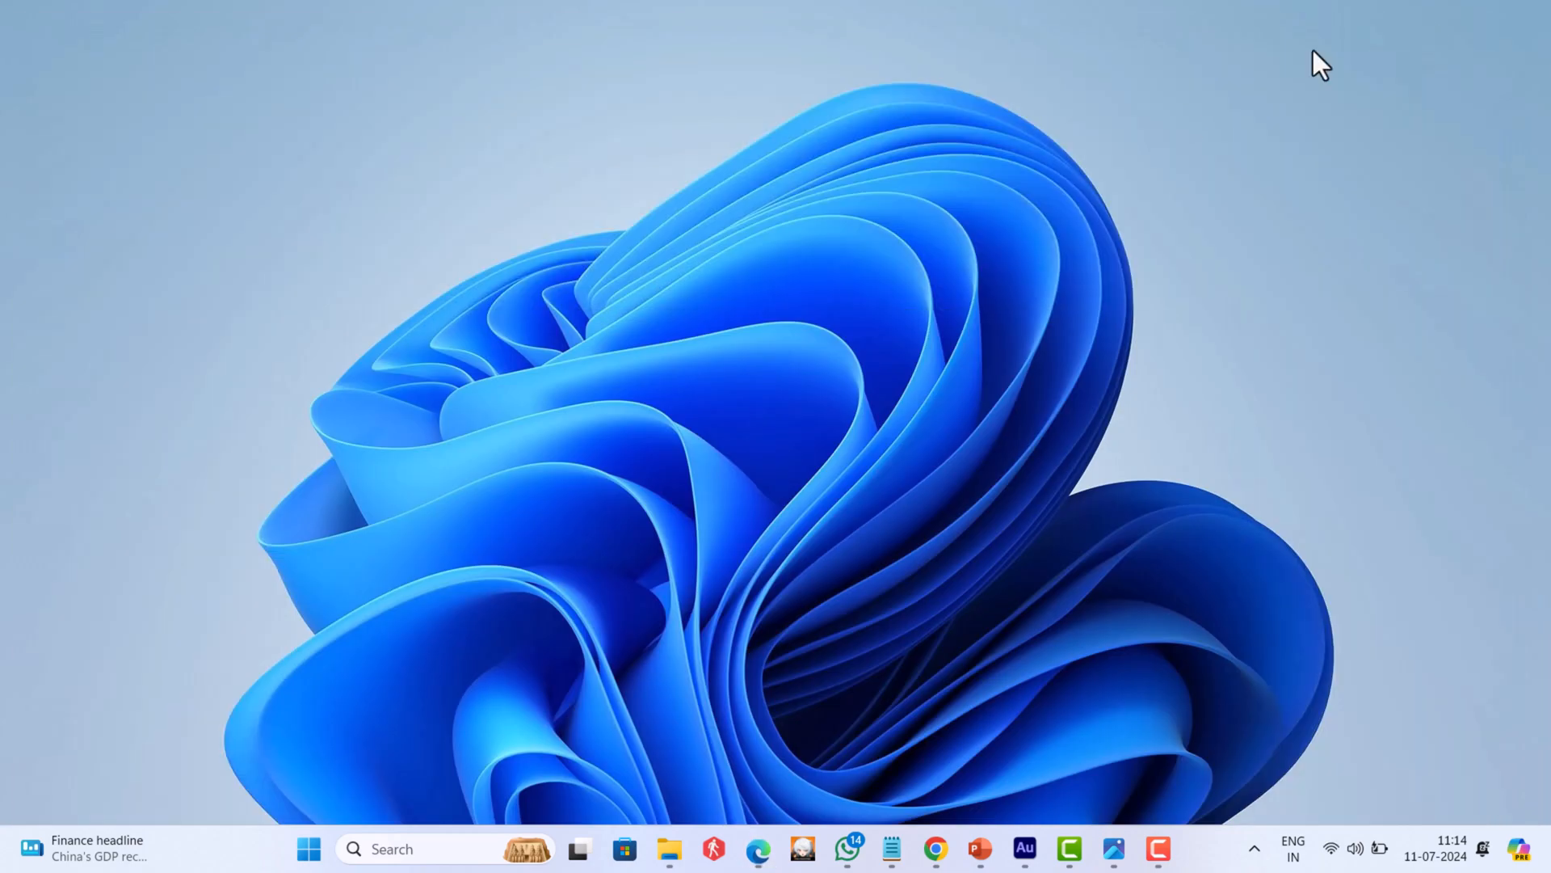
mouse_move(639, 180)
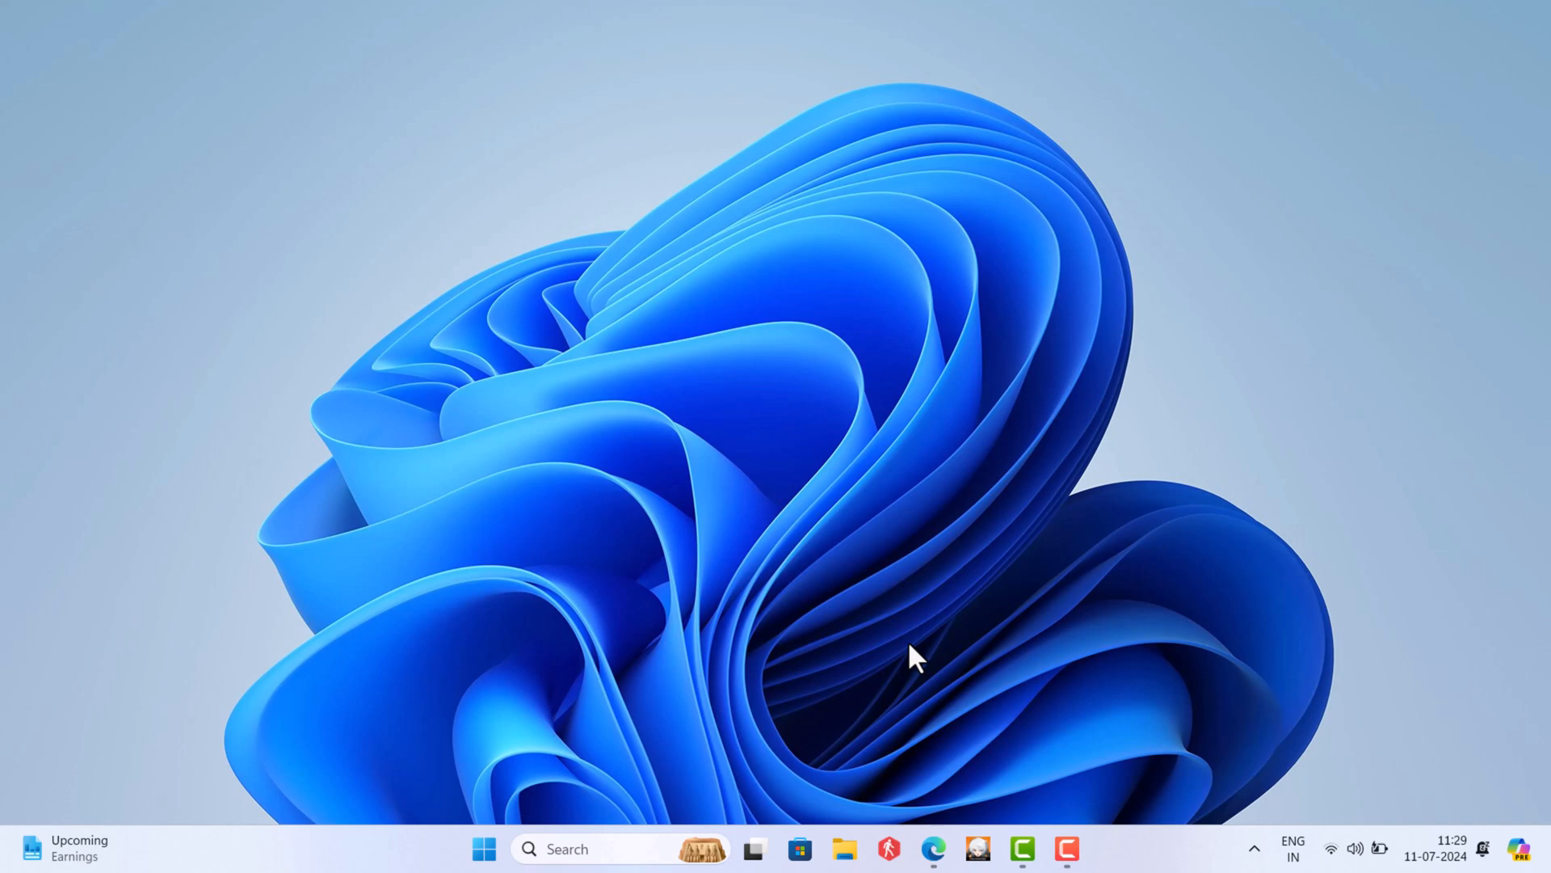
Launch Microsoft Edge from its taskbar icon
click(930, 849)
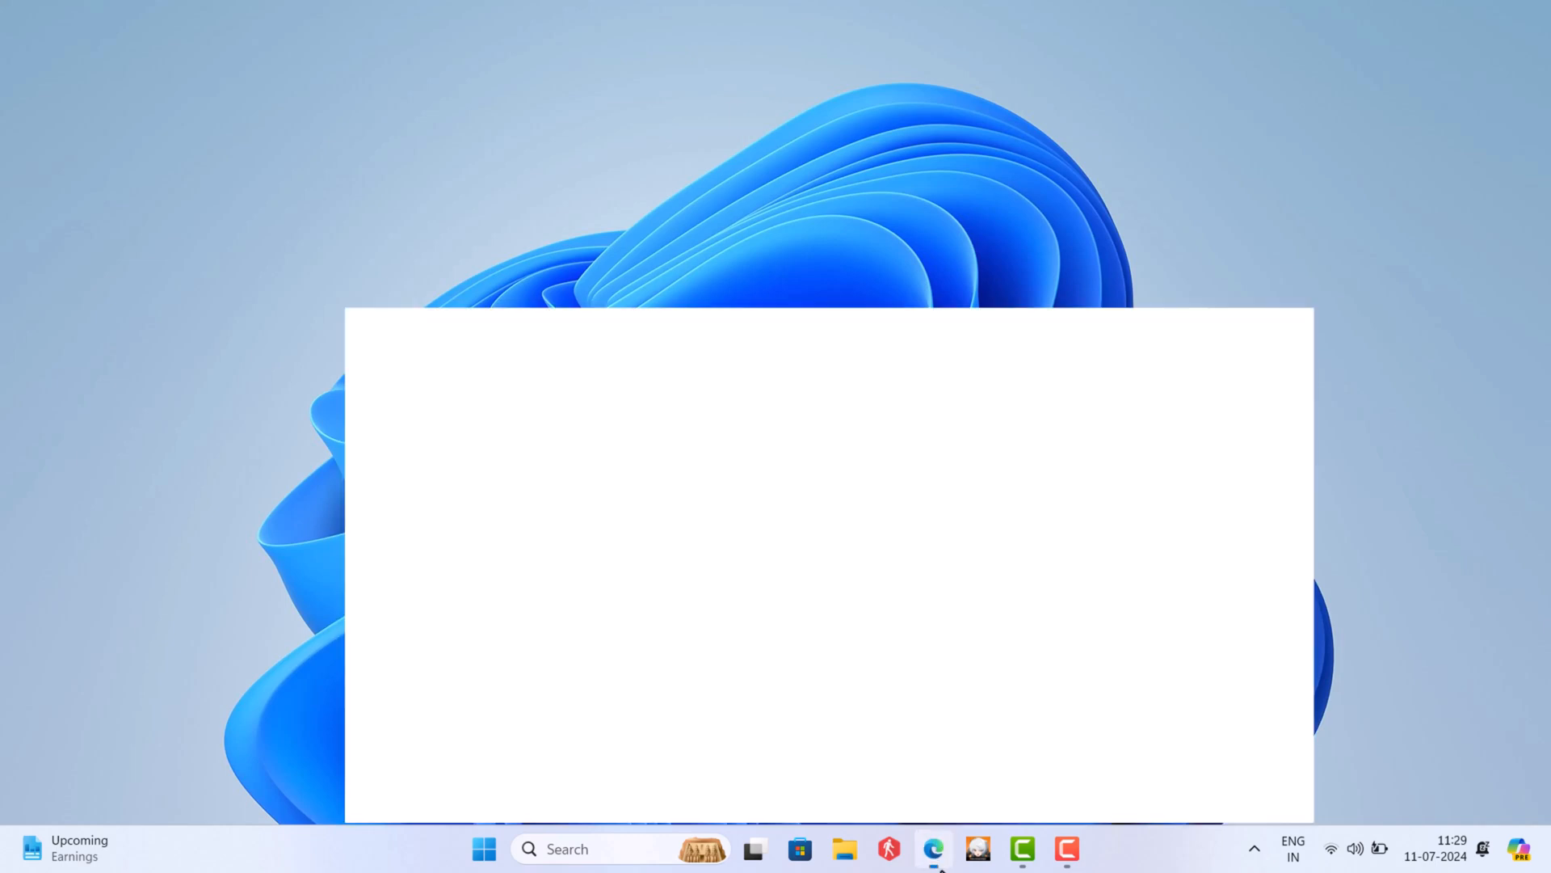
Add Enhancer for YouTube to Edge from its Add-ons page, confirming the add
click(931, 850)
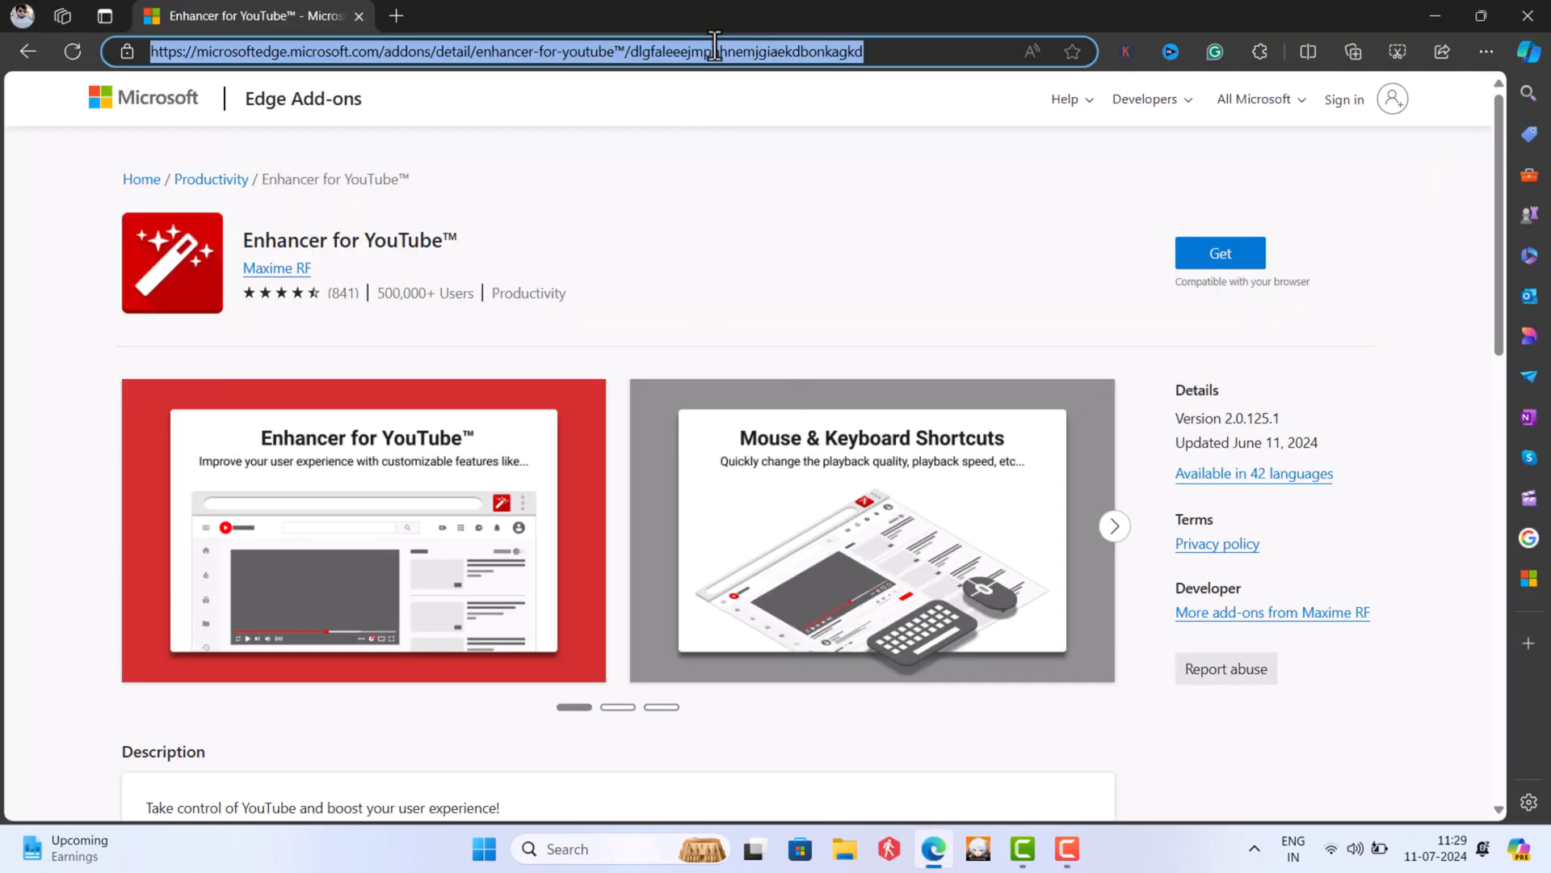
click(1220, 253)
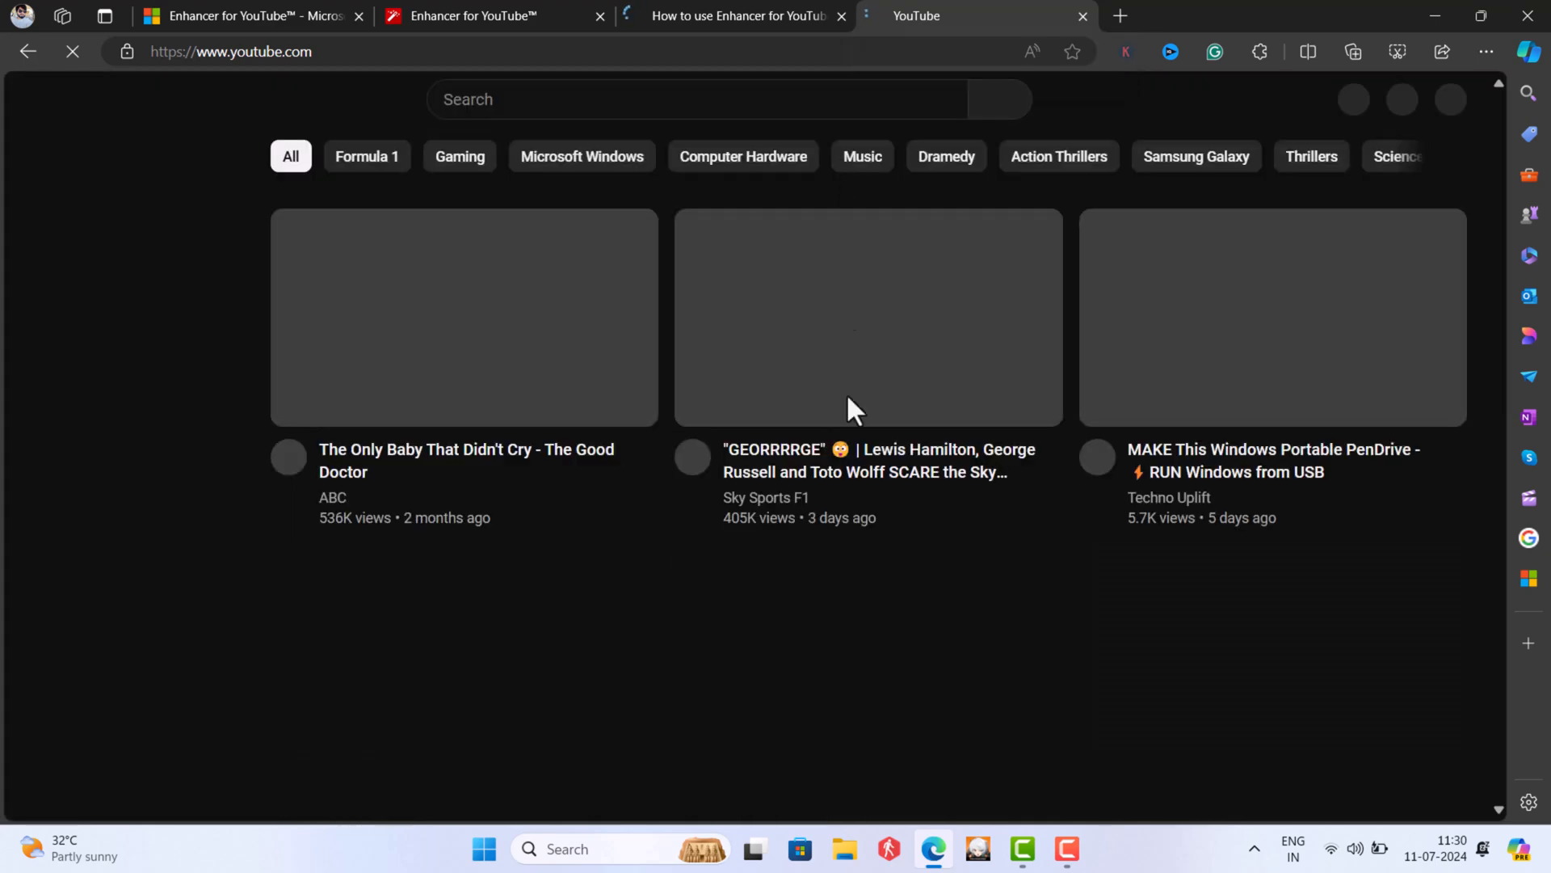
click(868, 317)
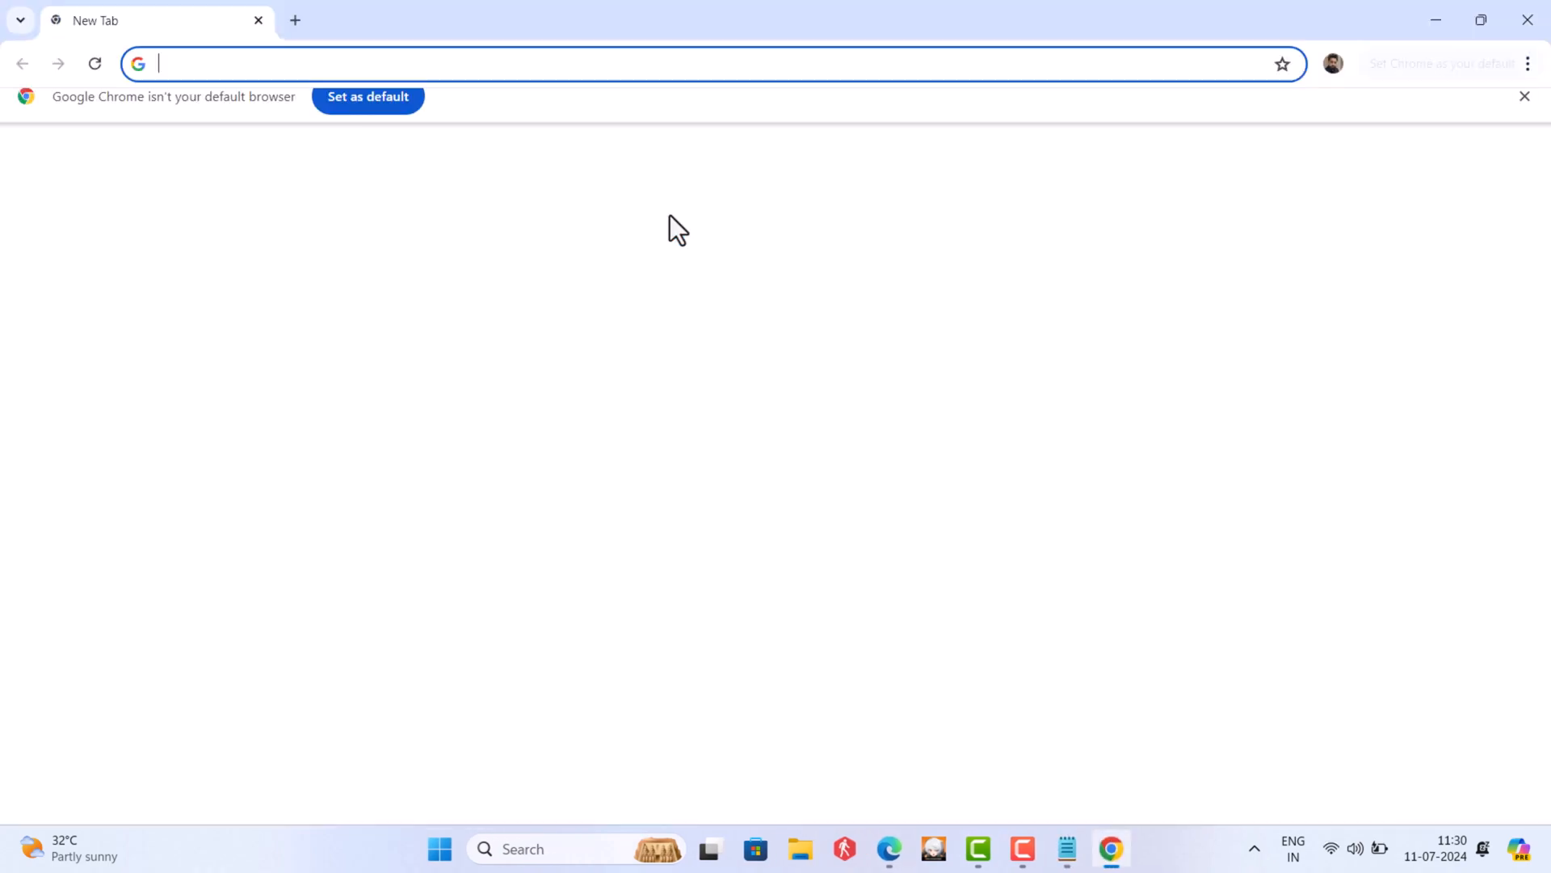
Add Enhancer for YouTube to Chrome from its Chrome Web Store page
click(692, 63)
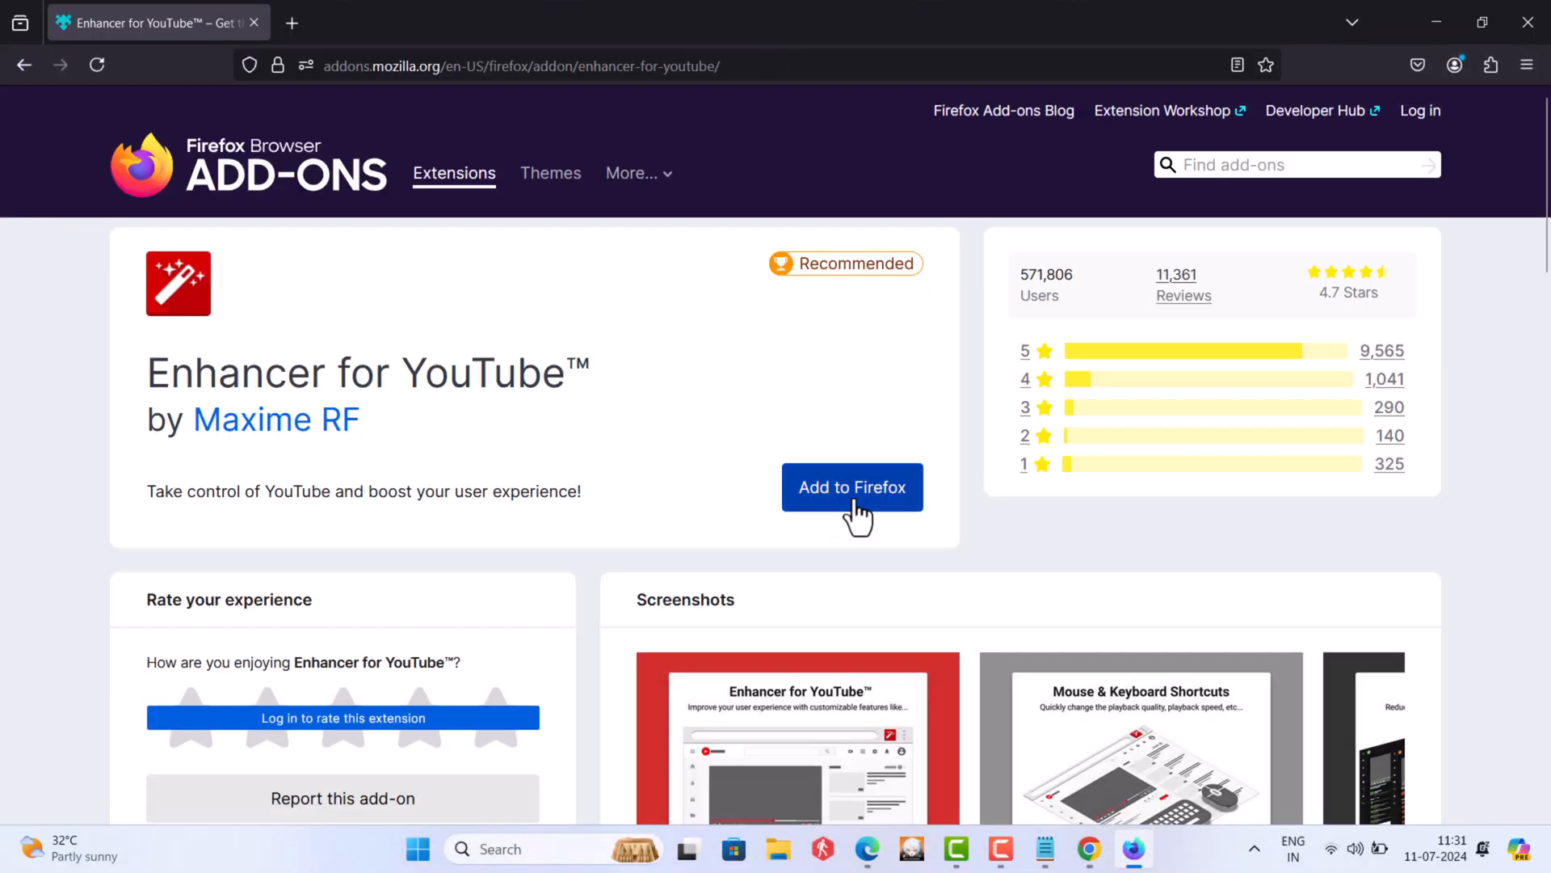
Add Enhancer for YouTube to Firefox, accepting its permissions, then check YouTube
click(851, 486)
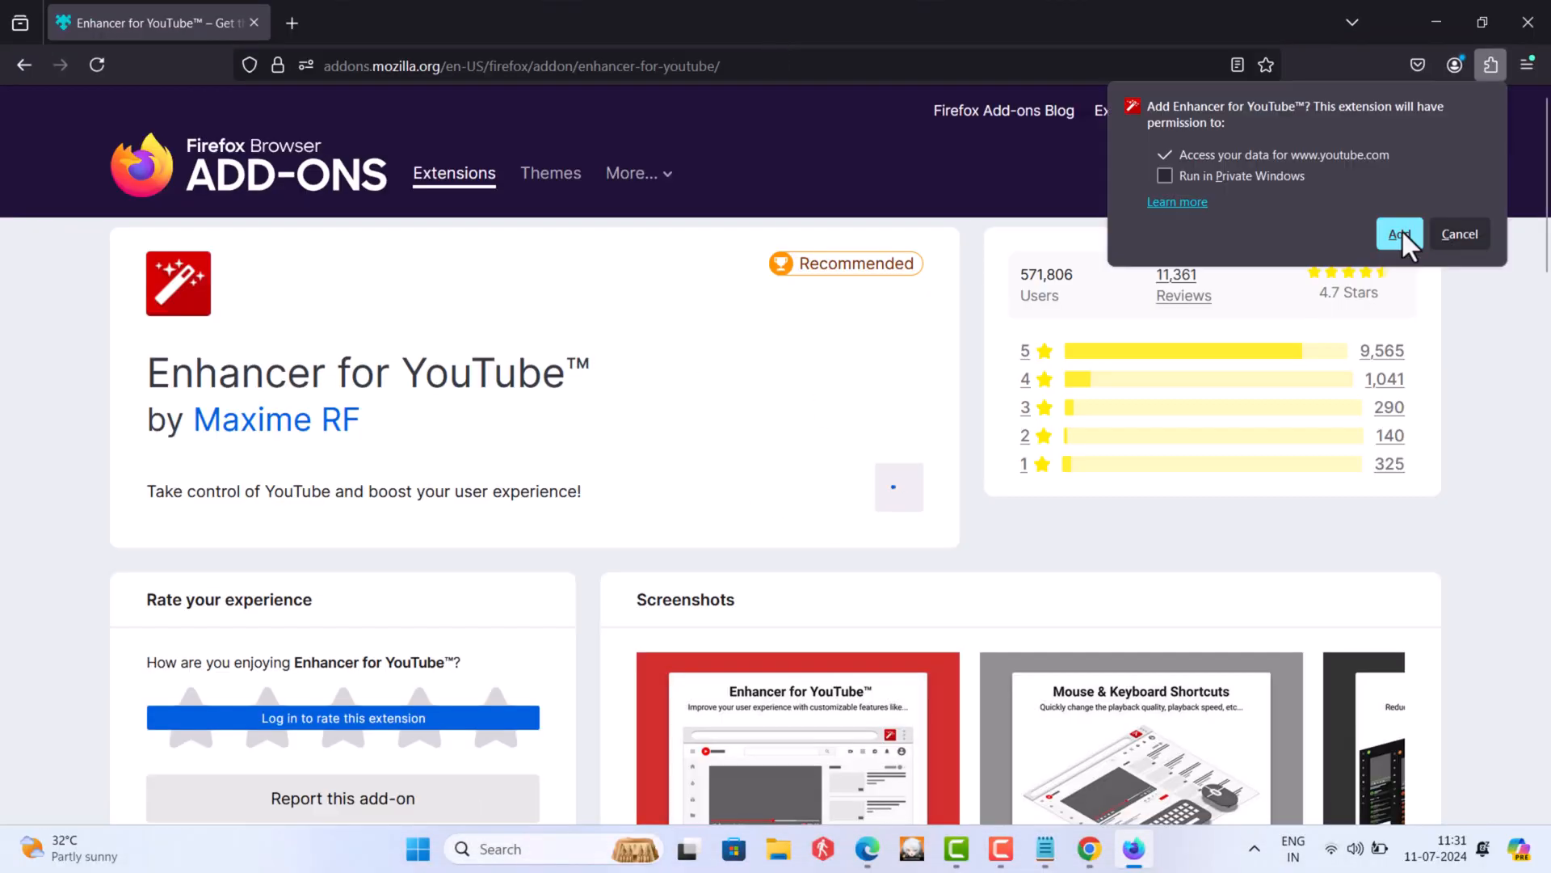
click(1398, 234)
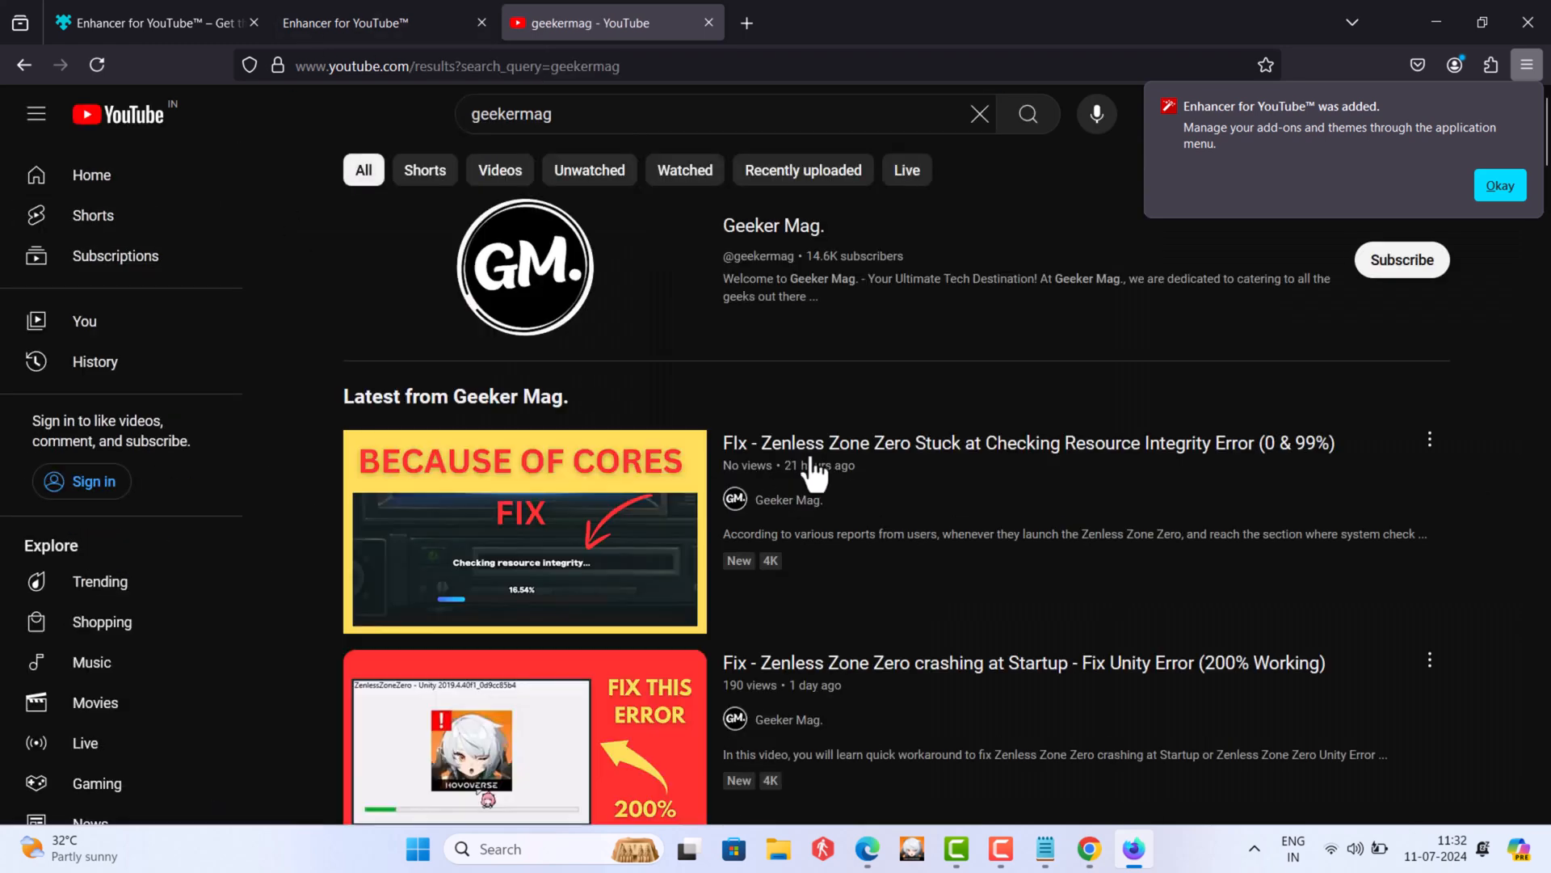
click(525, 531)
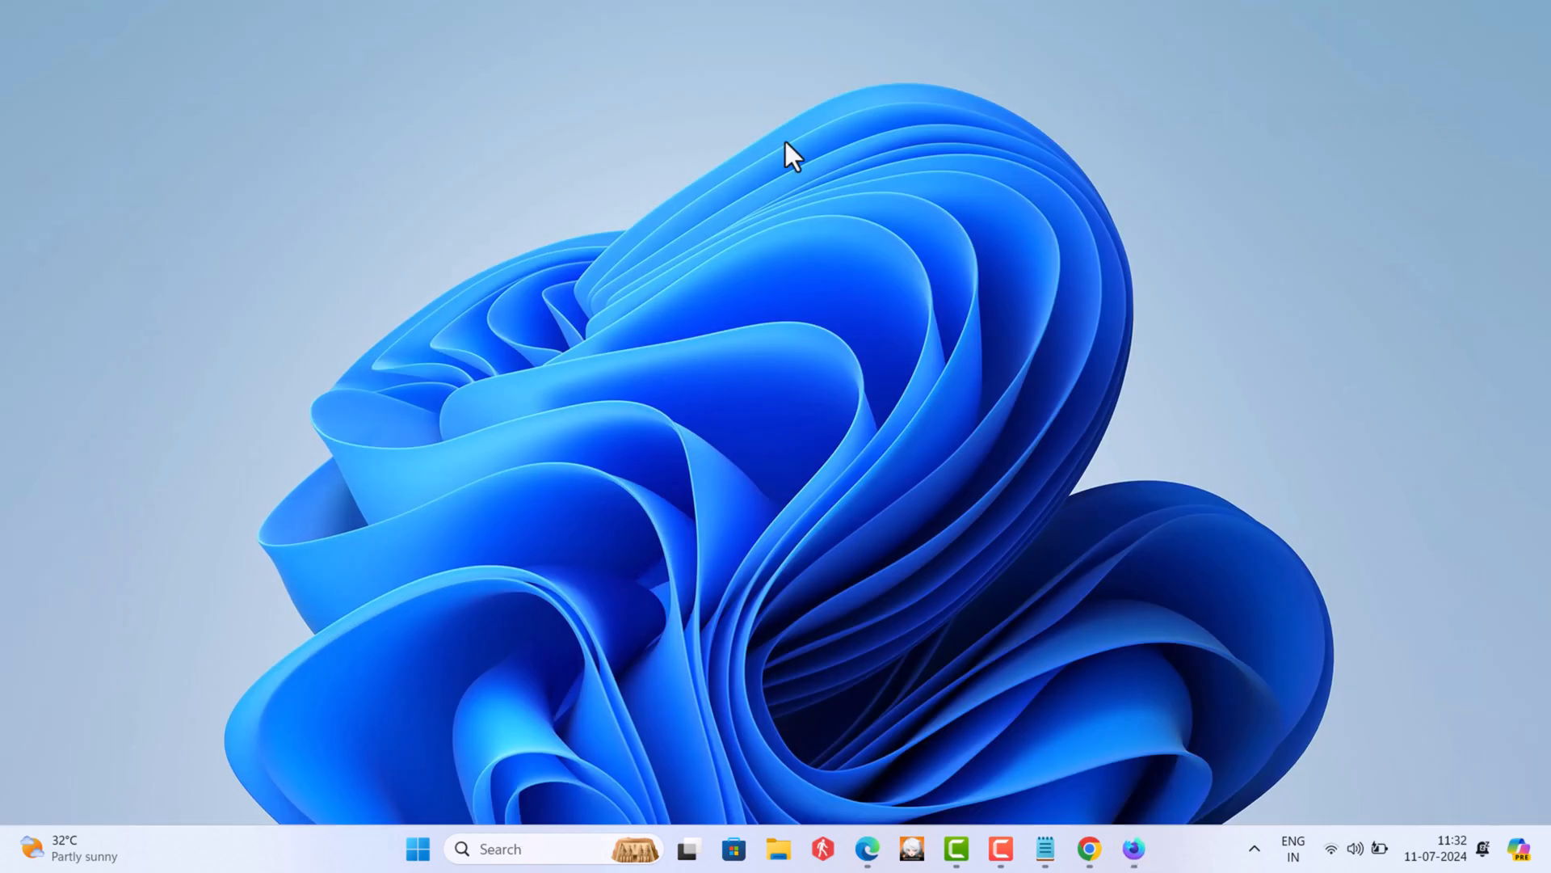
mouse_move(634, 183)
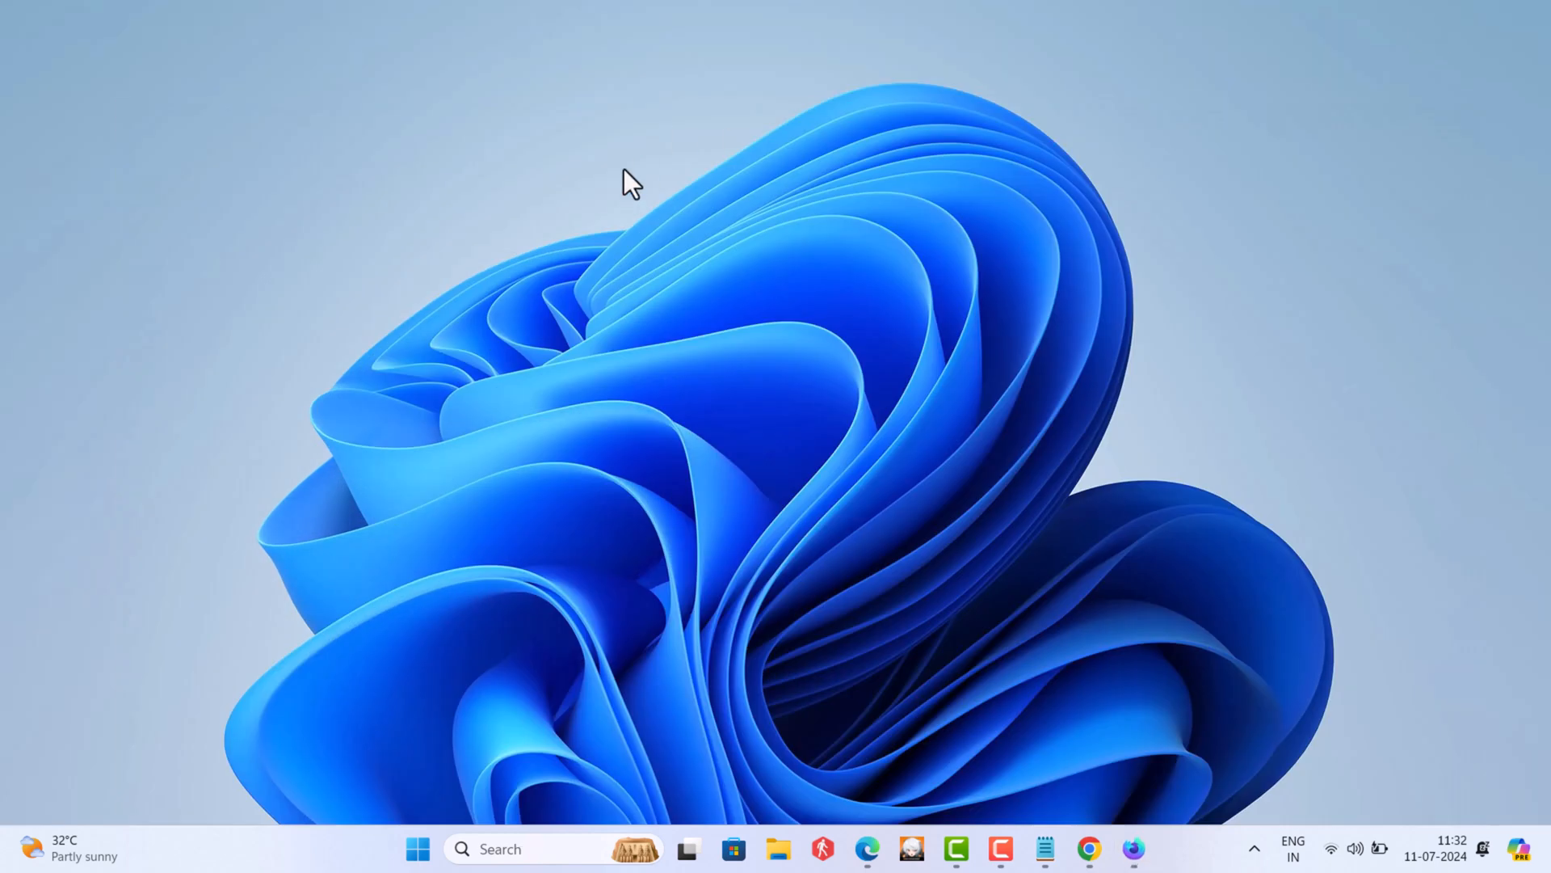